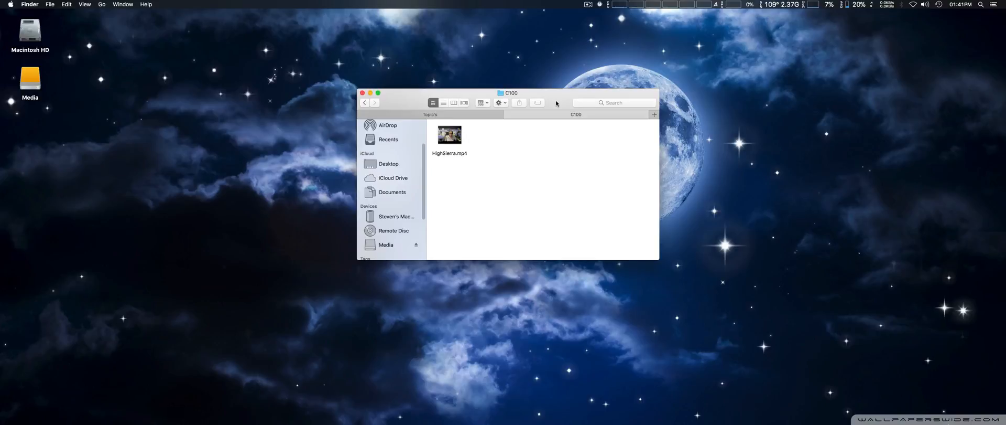
Step: Show the Open With app list for HighSierra.mp4, with QuickTime Player as default
click(449, 135)
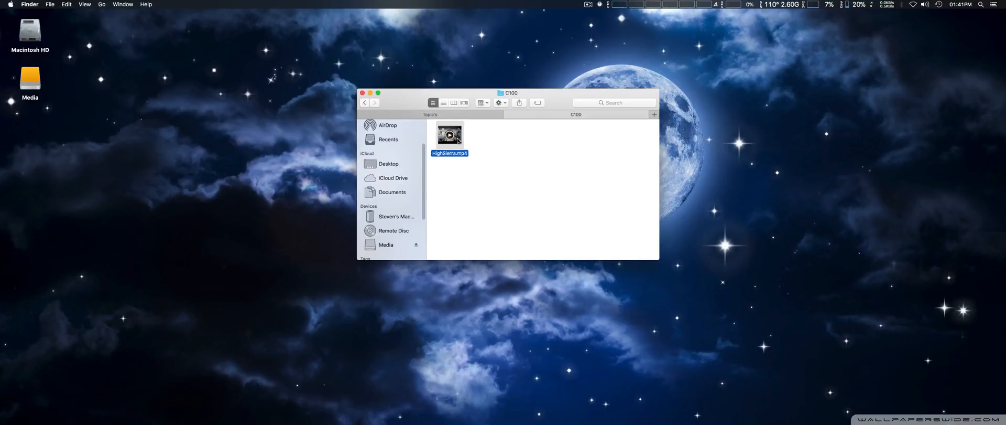
right_click(449, 135)
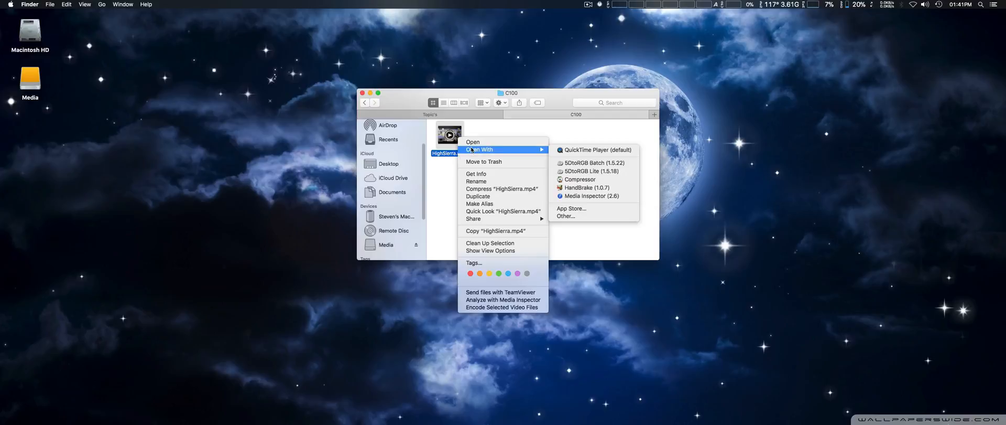
Step: Open HighSierra.mp4 in QuickTime Player and set an HEVC export named HighSierra#2
click(598, 150)
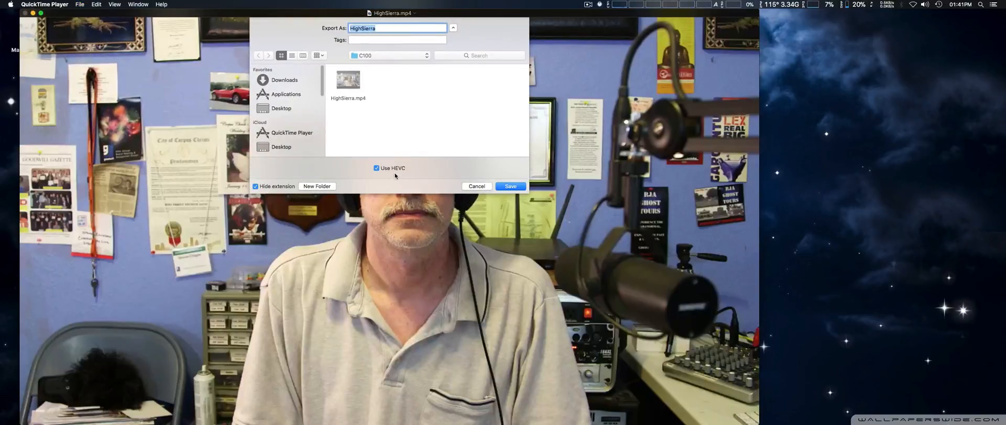
click(377, 168)
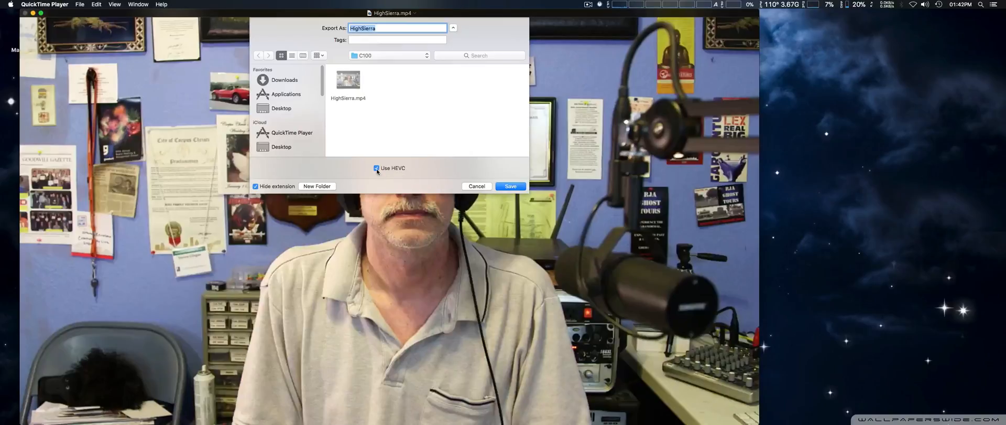
mouse_move(397, 177)
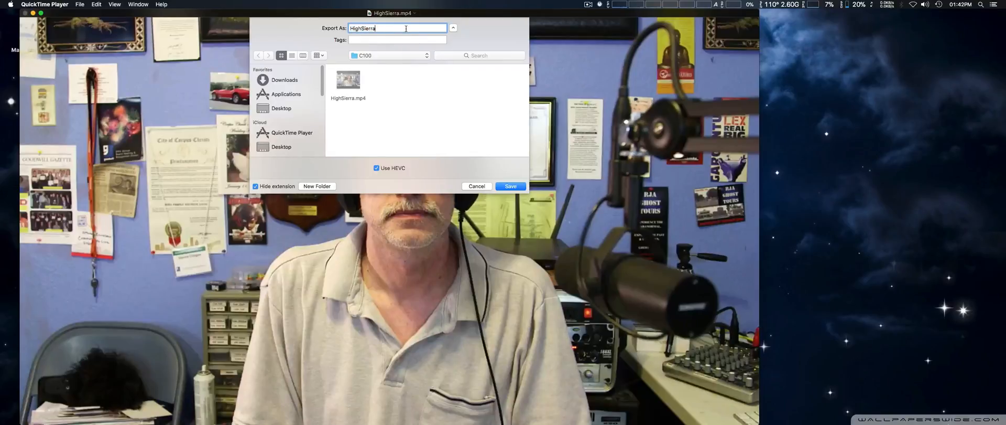
click(303, 55)
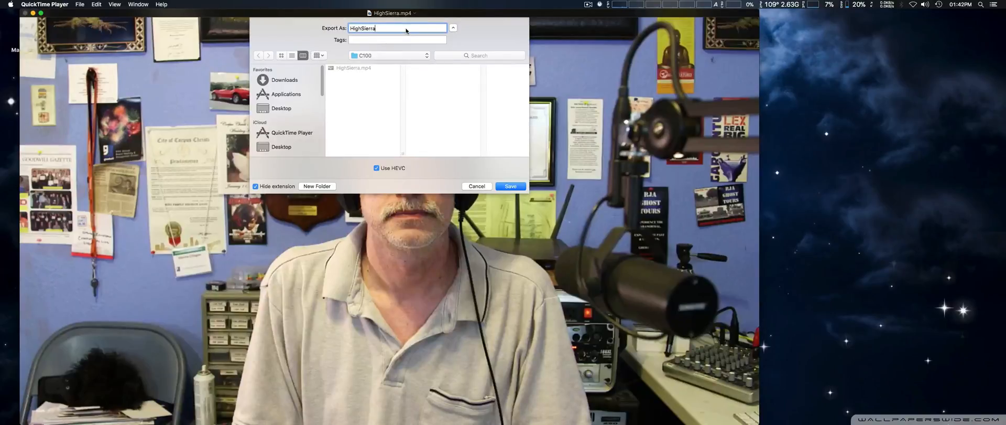
text(4)
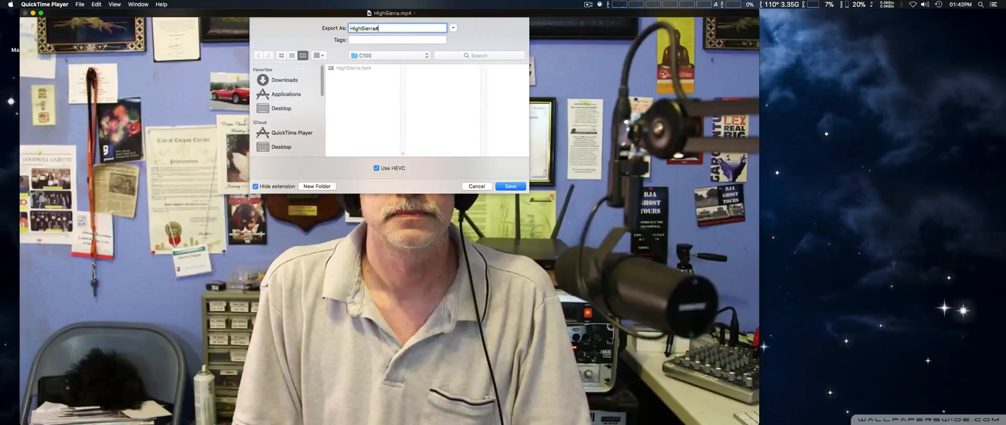
text(#2)
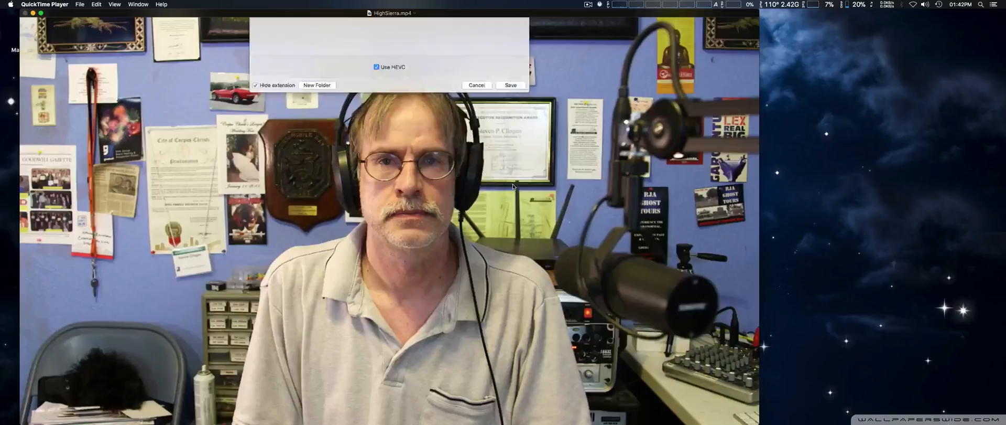
Step: Save the HEVC export as HighSierra#2.mov and wait for it to finish
click(510, 84)
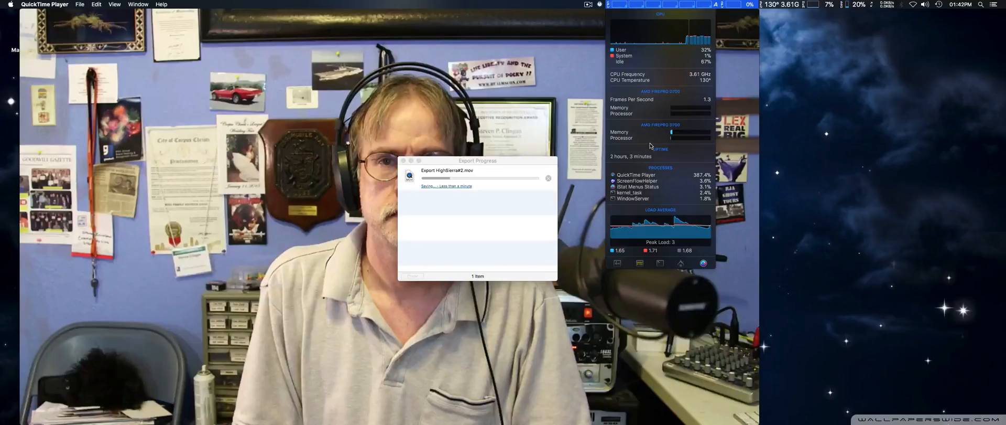
mouse_move(681, 150)
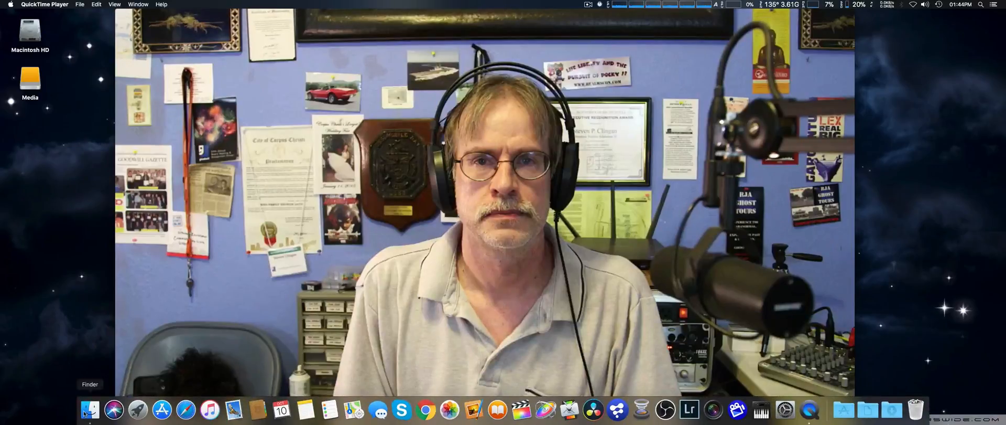
Step: Browse Media drive > C100 and select HighSierra.mp4 beside HighSierra#2
double_click(29, 80)
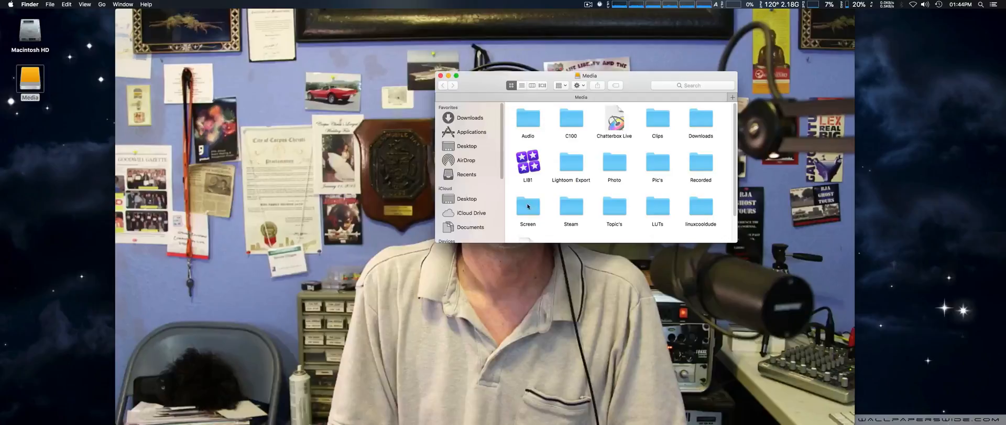
mouse_move(576, 121)
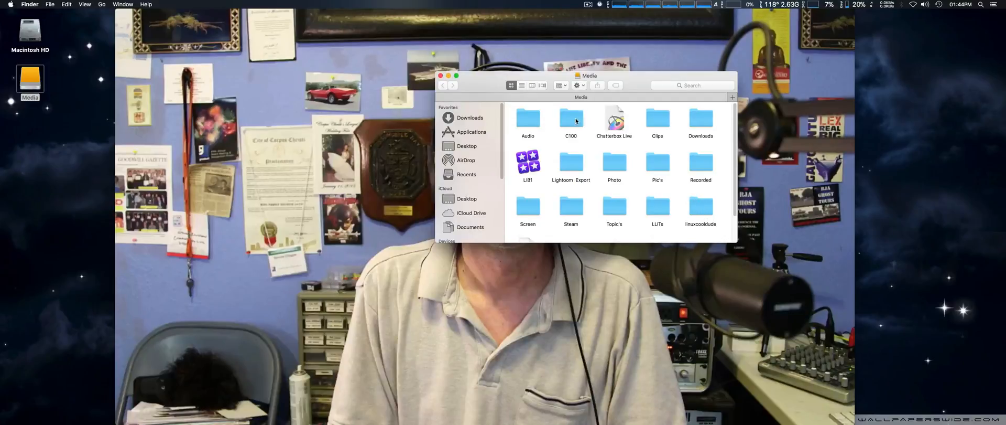
double_click(571, 118)
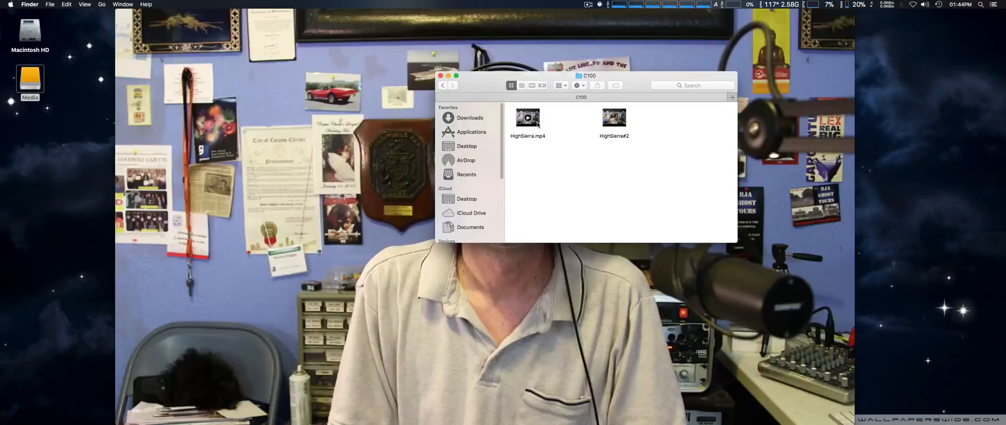
double_click(528, 118)
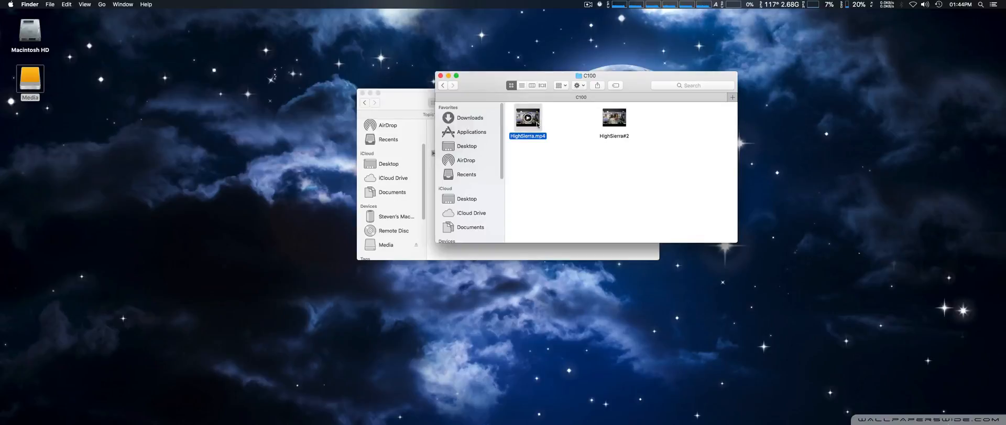
right_click(527, 118)
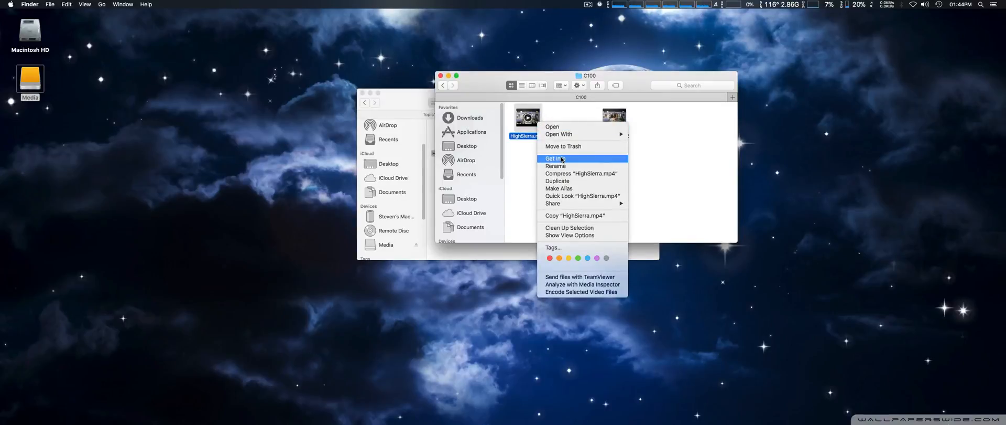
click(555, 158)
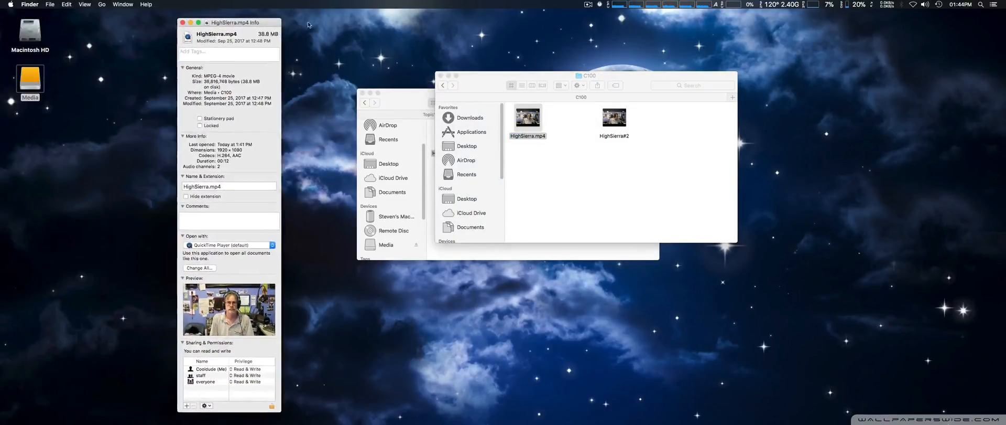
drag(235, 22, 445, 24)
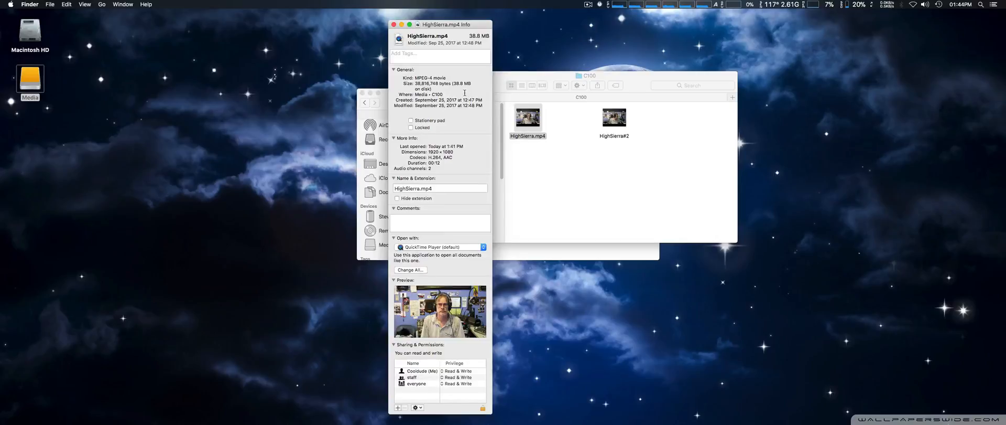
mouse_move(609, 92)
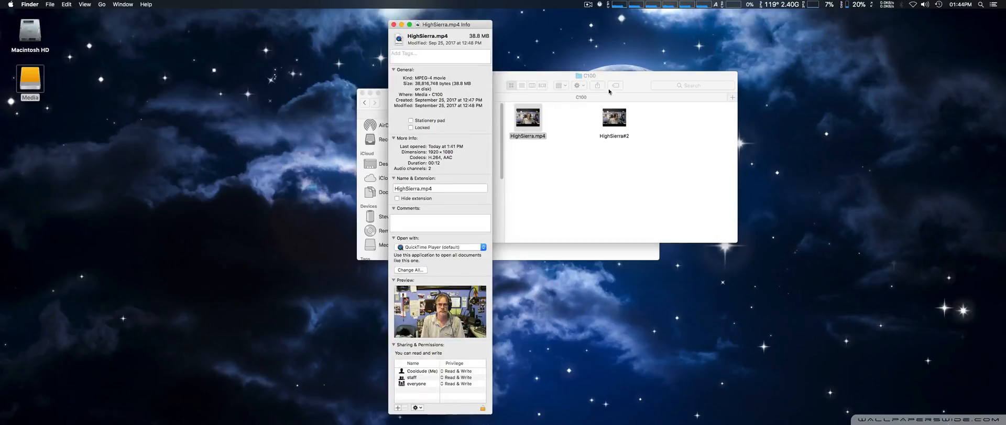
mouse_move(643, 83)
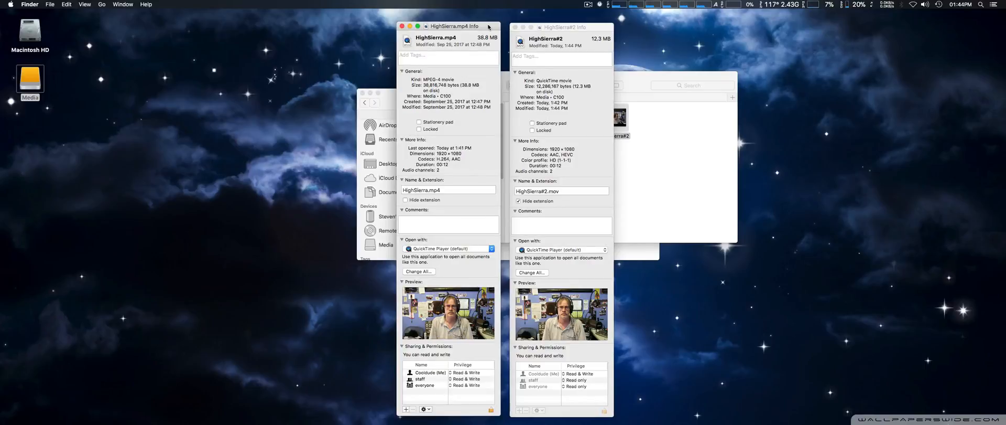
mouse_move(589, 97)
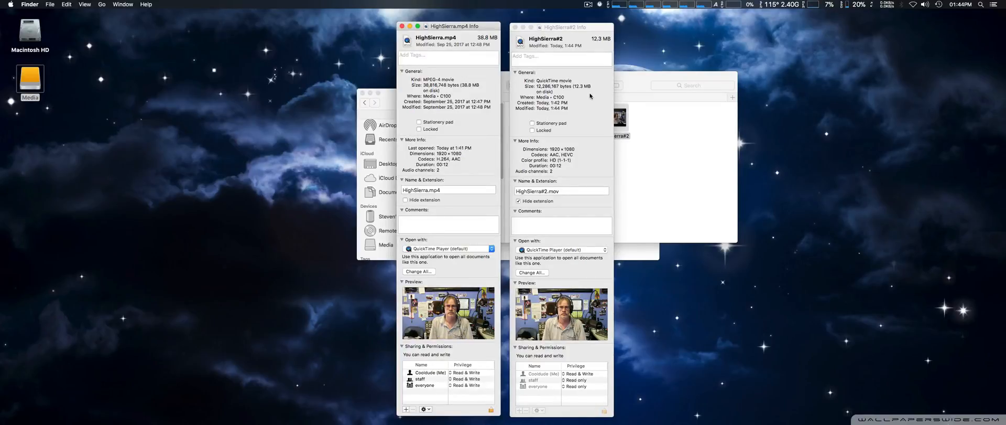
mouse_move(584, 94)
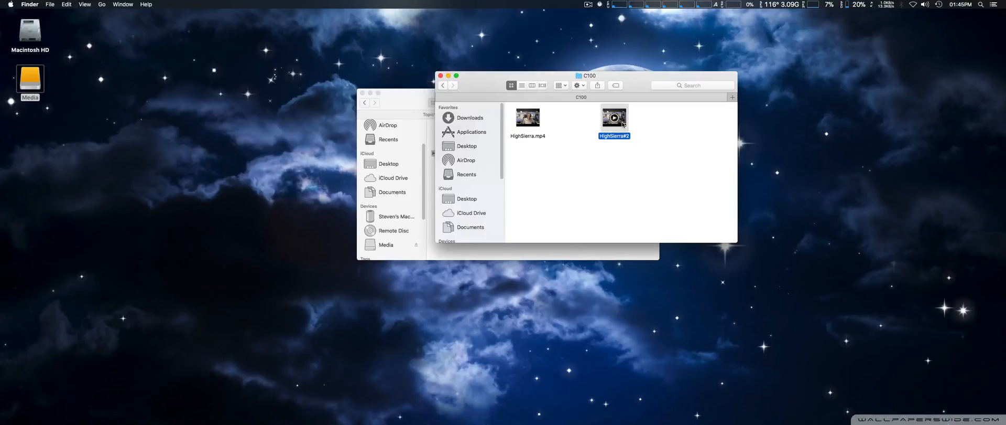
Step: Open the HighSierra#2 export in QuickTime Player from its Finder context menu
click(527, 122)
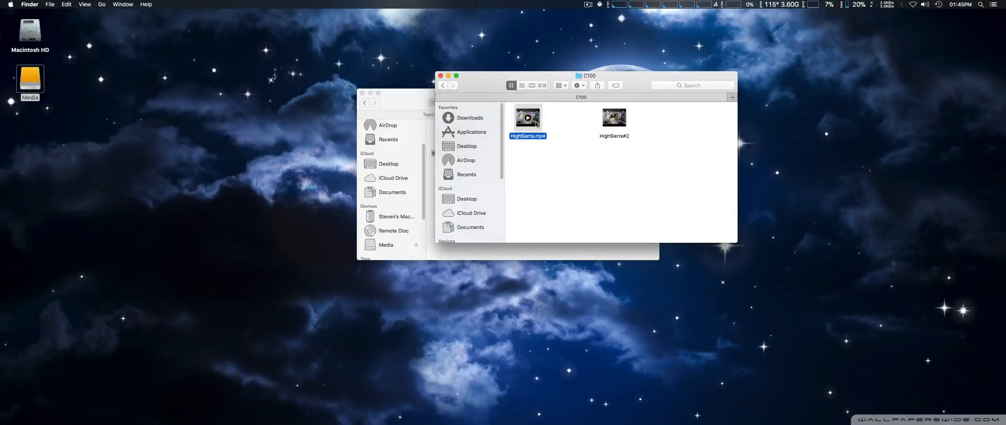
right_click(528, 118)
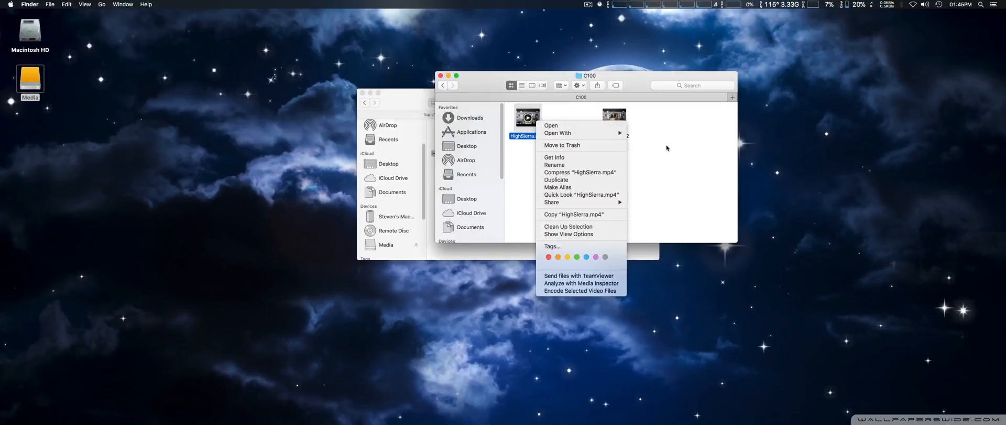
right_click(613, 117)
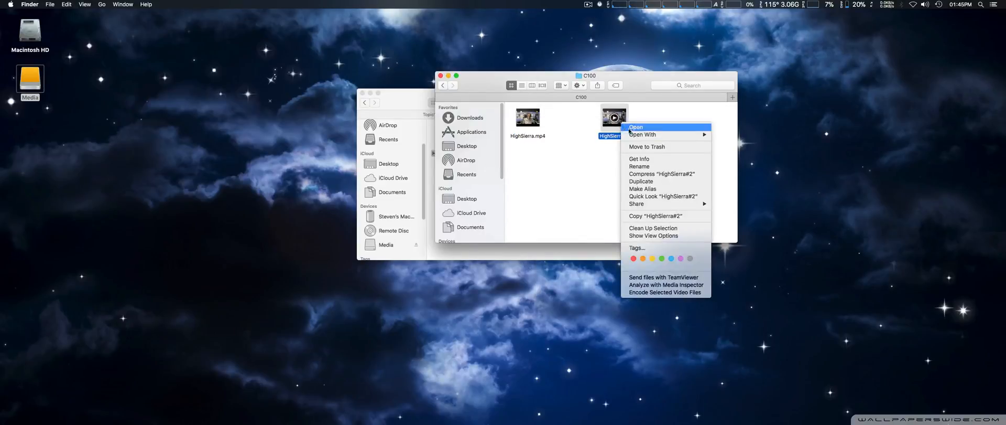
click(636, 126)
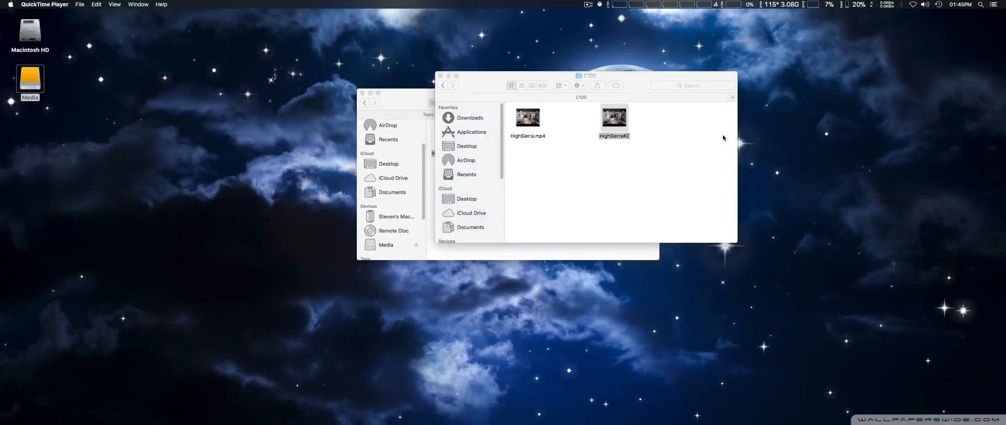
double_click(614, 116)
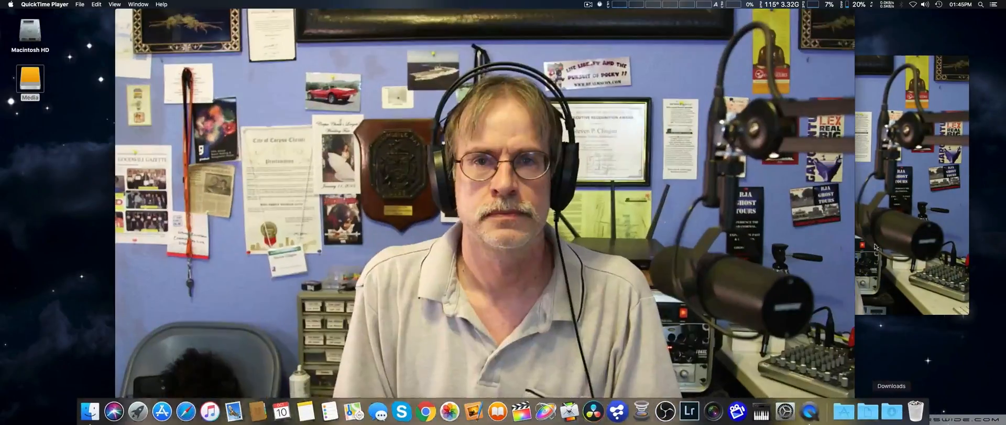
mouse_move(844, 410)
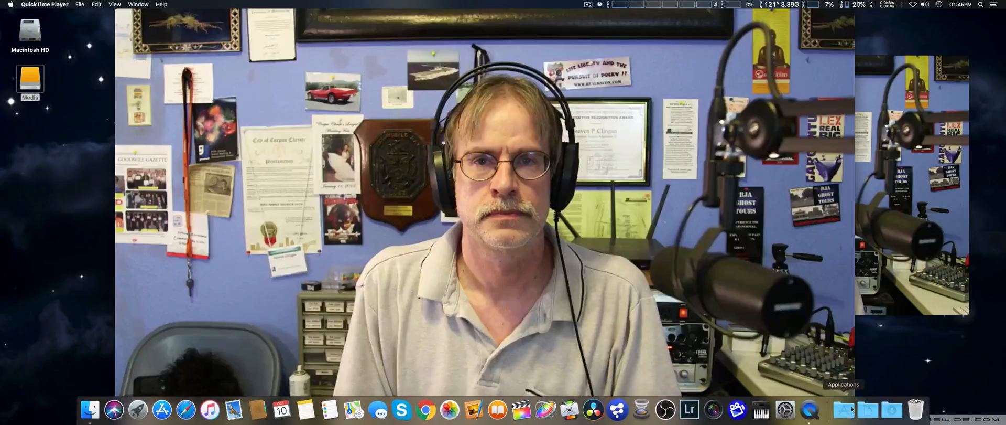